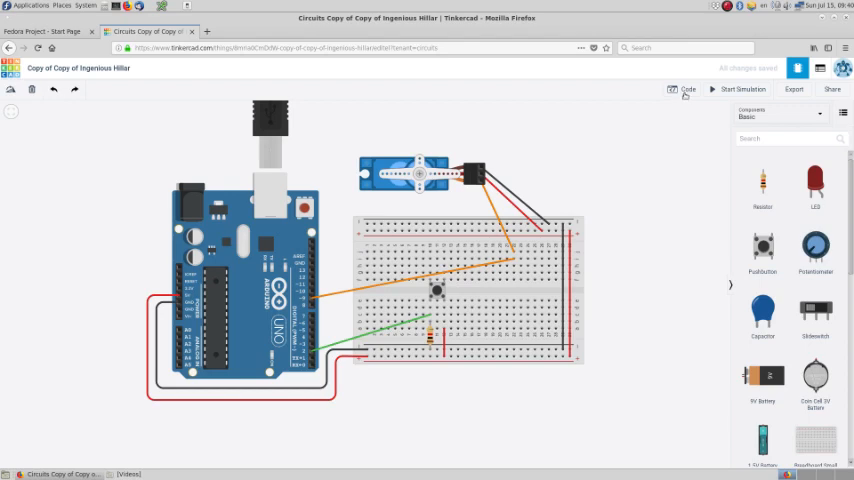
- Show the Arduino's block code editor beside the servo-and-button circuit
left_click(688, 88)
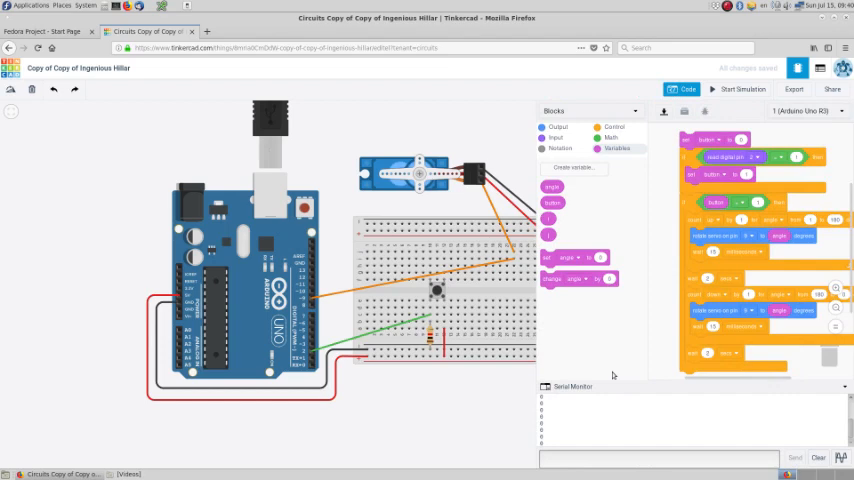
mouse_move(612, 310)
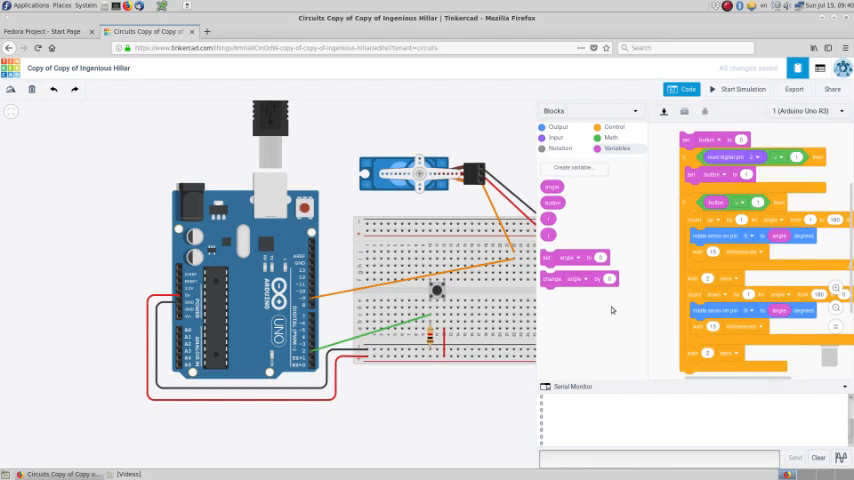
- List the Output code blocks, including print to serial monitor
left_click(560, 136)
type("button has been pressed")
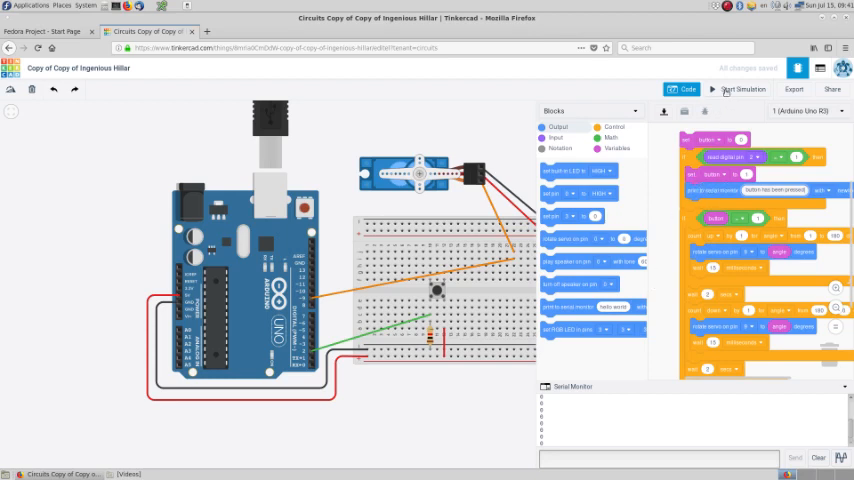
- Start the simulation and push the breadboard button so the serial monitor logs the press
left_click(744, 88)
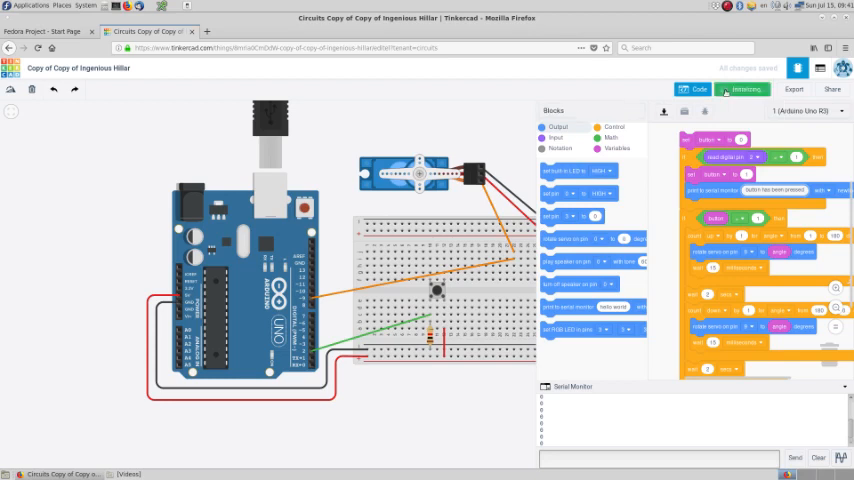
left_click(744, 88)
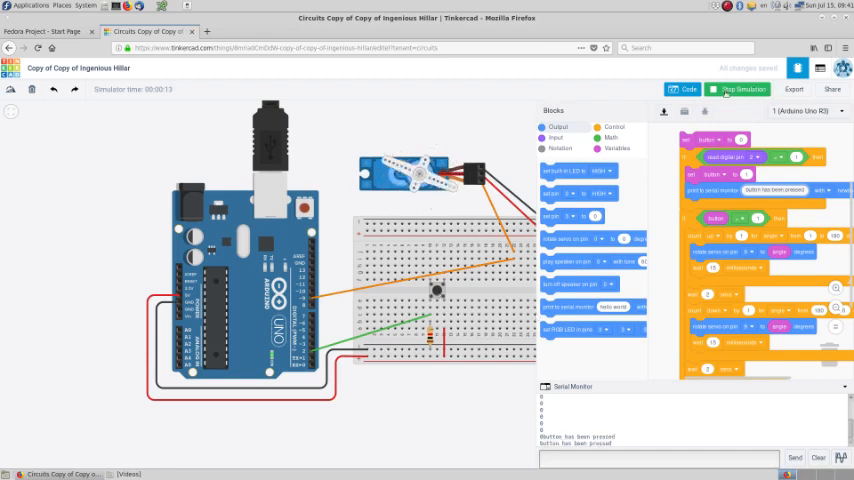
- Stop the simulation before reworking the program's print and servo blocks
left_click(738, 88)
type("fully close")
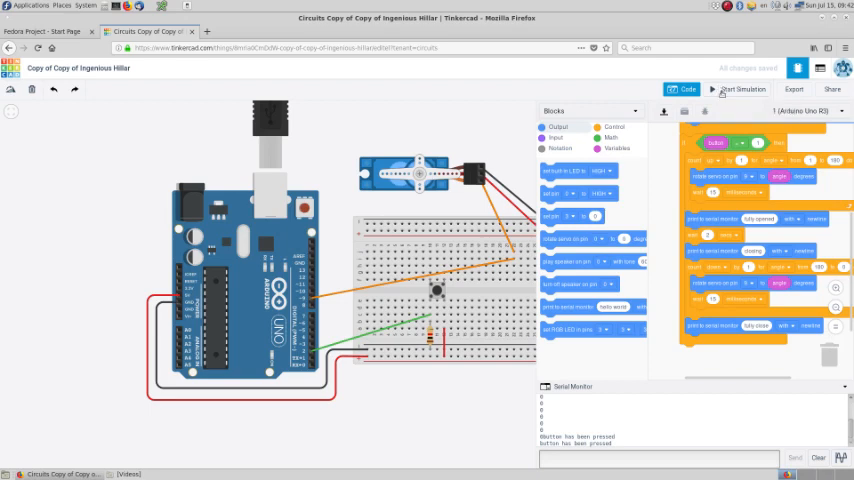
- Rerun the simulation so the revised button-press and servo messages print to the serial monitor
left_click(744, 88)
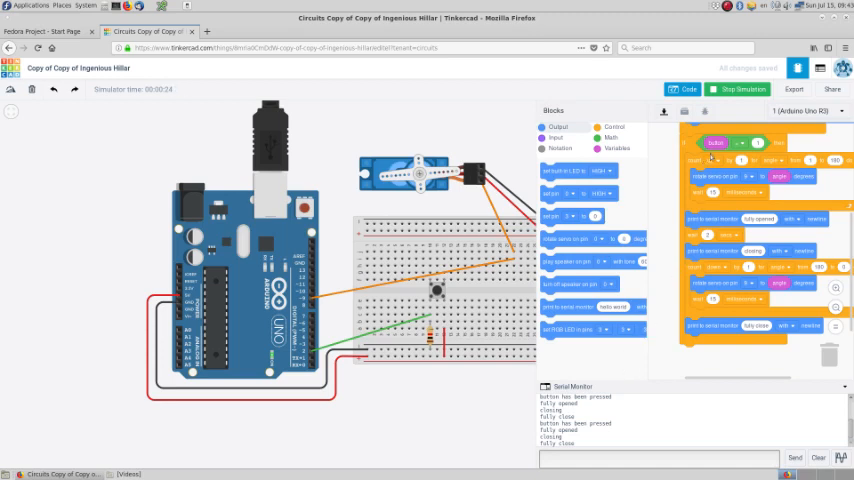
mouse_move(646, 360)
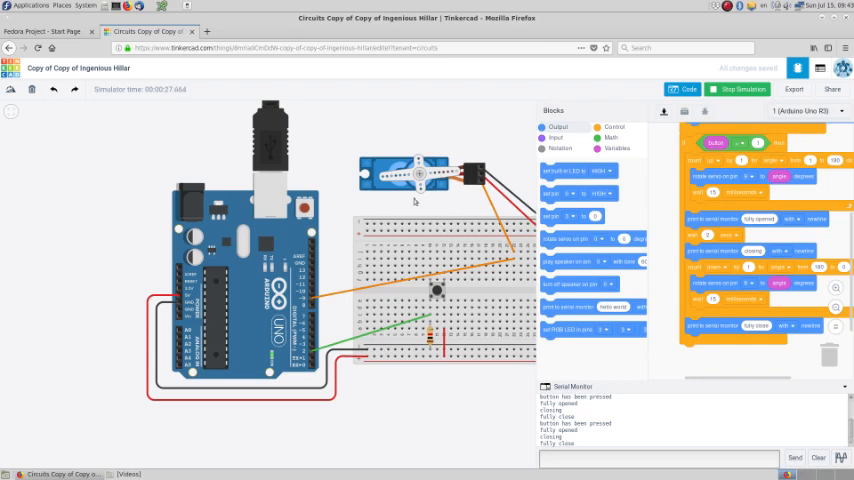
mouse_move(128, 160)
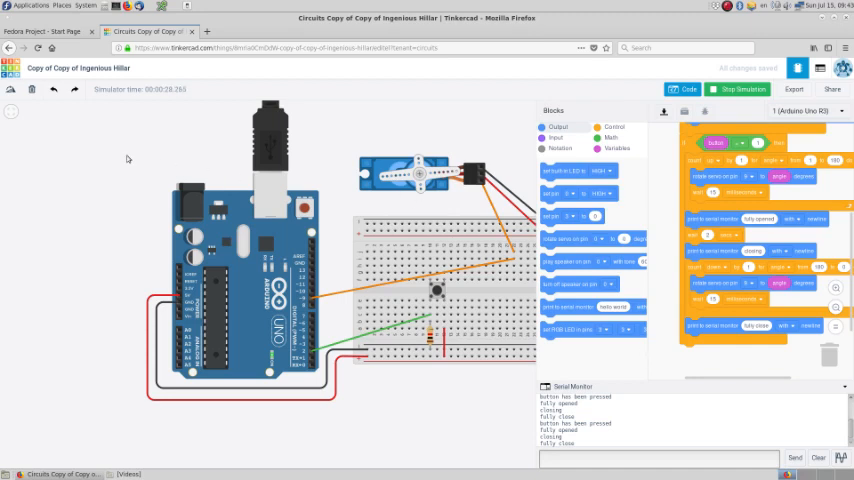